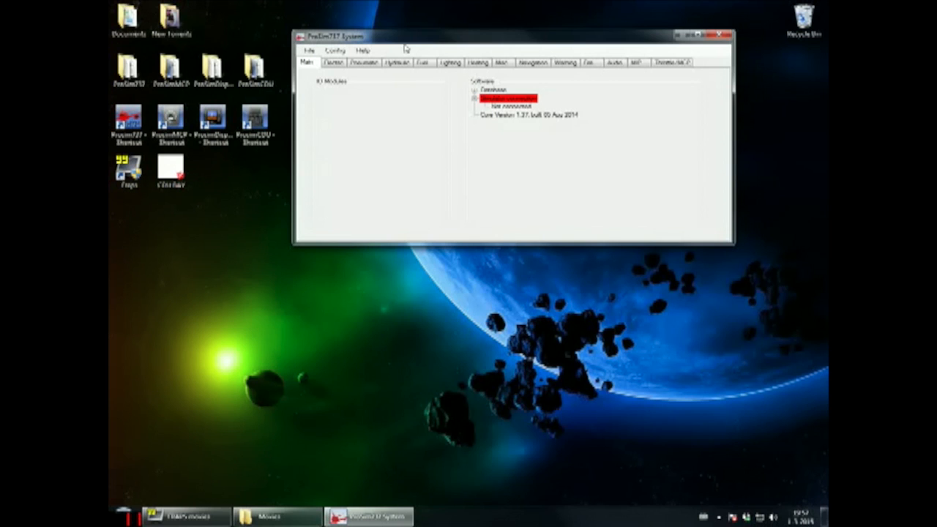
{"action": "mouse_move", "coordinate": [580, 190]}
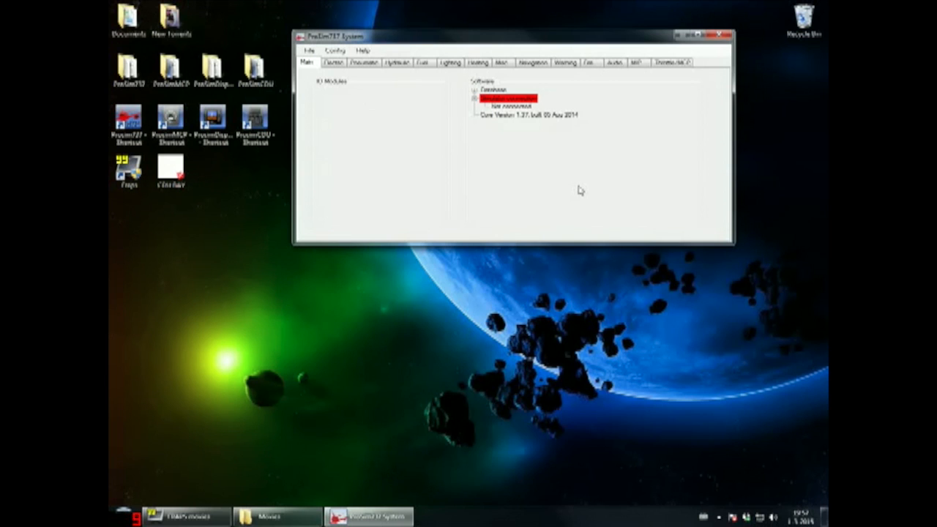
{"action": "mouse_move", "coordinate": [489, 107]}
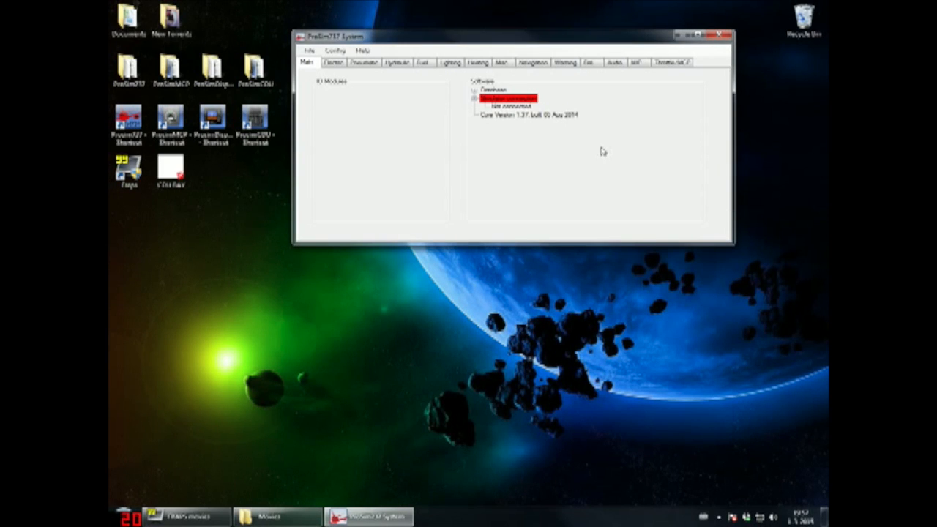
{"action": "mouse_move", "coordinate": [593, 166]}
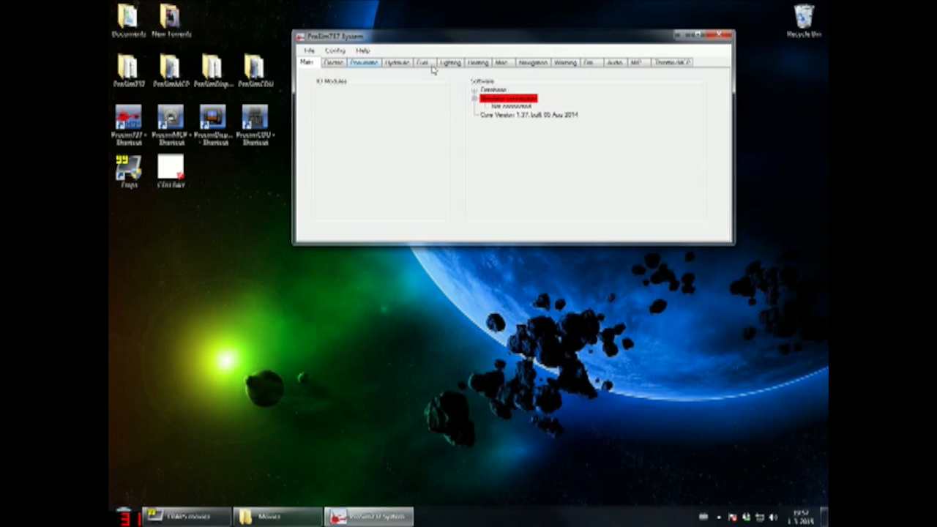
{"action": "mouse_move", "coordinate": [621, 144]}
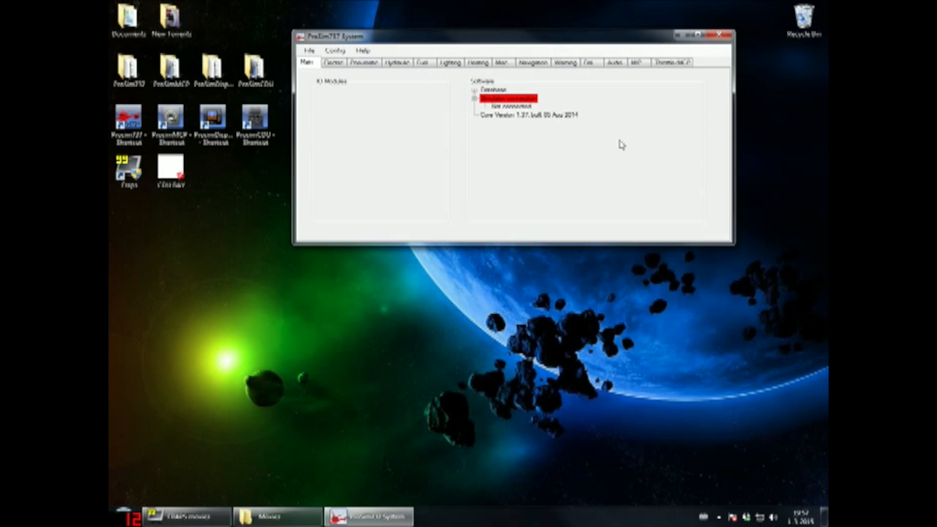
{"action": "mouse_move", "coordinate": [509, 154]}
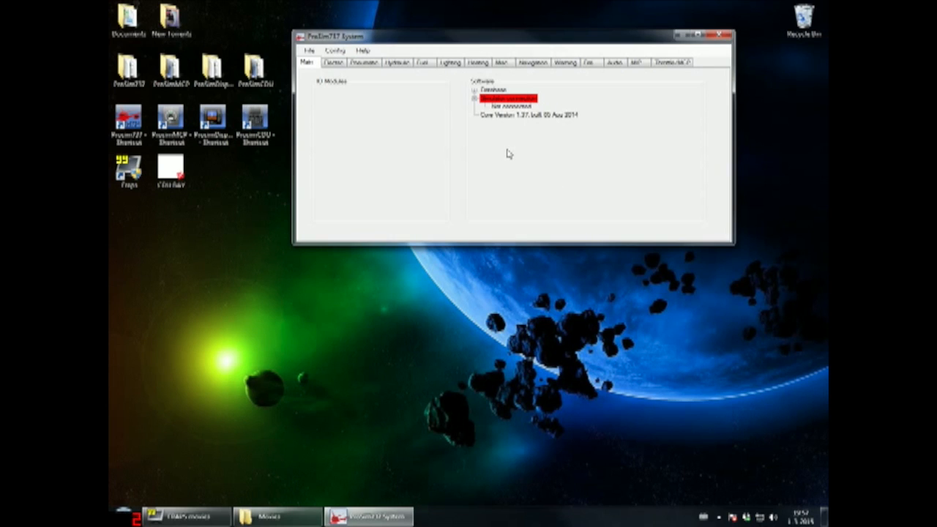
{"action": "mouse_move", "coordinate": [442, 132]}
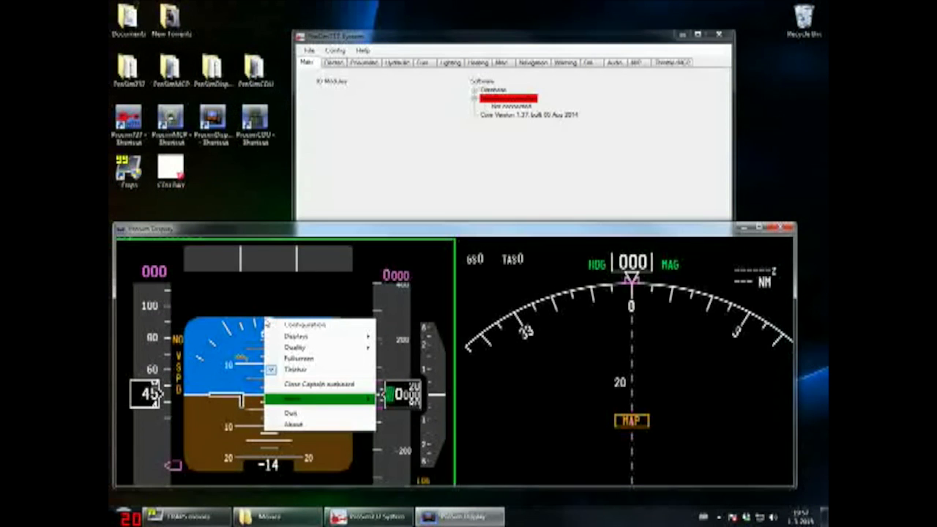
{"action": "mouse_move", "coordinate": [297, 399]}
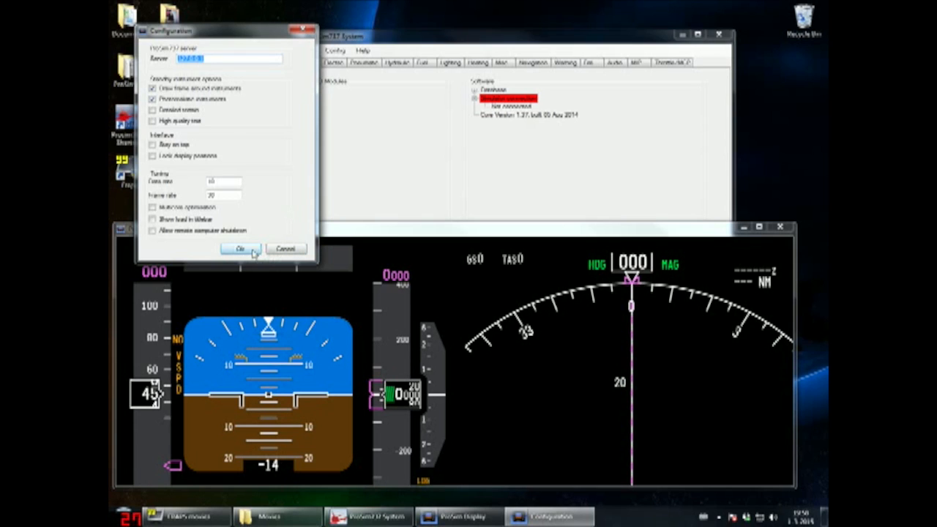
Step: Confirm the ProSim Display configuration with the new ProSim737 server address
{"action": "left_click", "coordinate": [240, 249]}
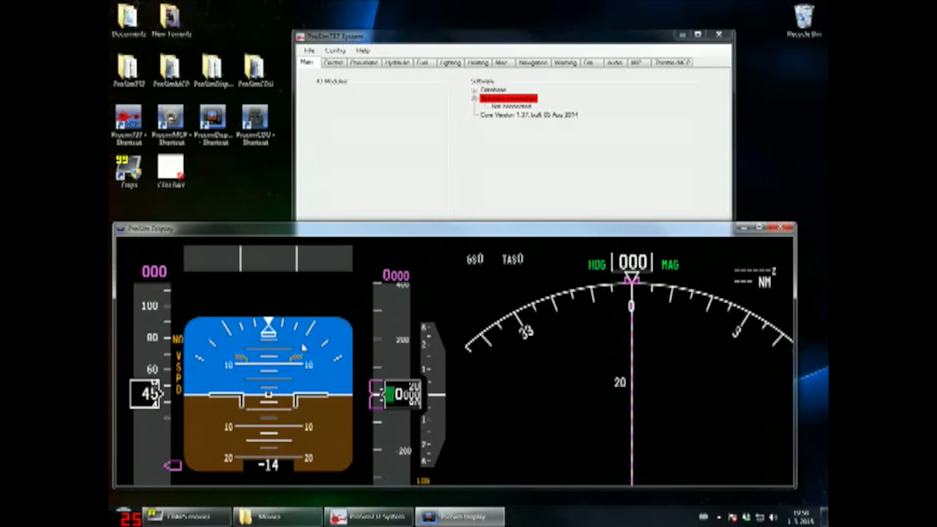
{"action": "mouse_move", "coordinate": [249, 182]}
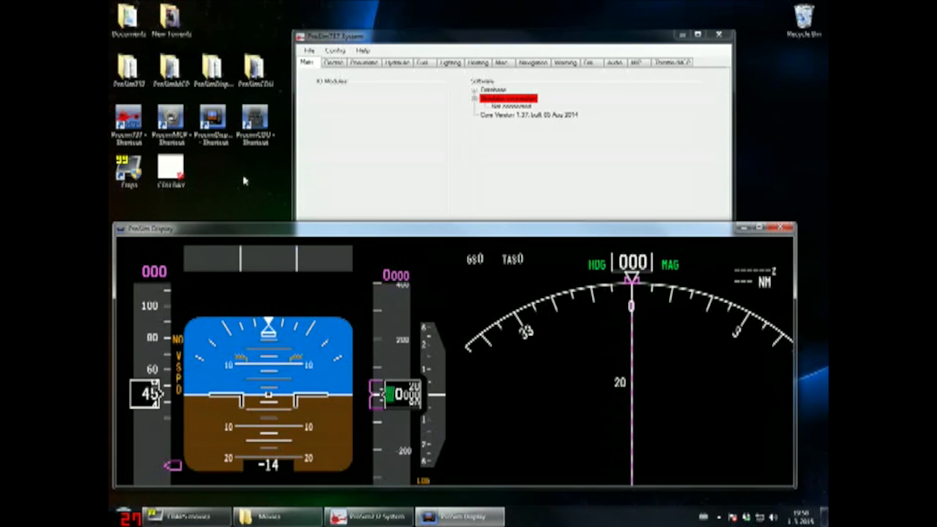
{"action": "left_click", "coordinate": [255, 120]}
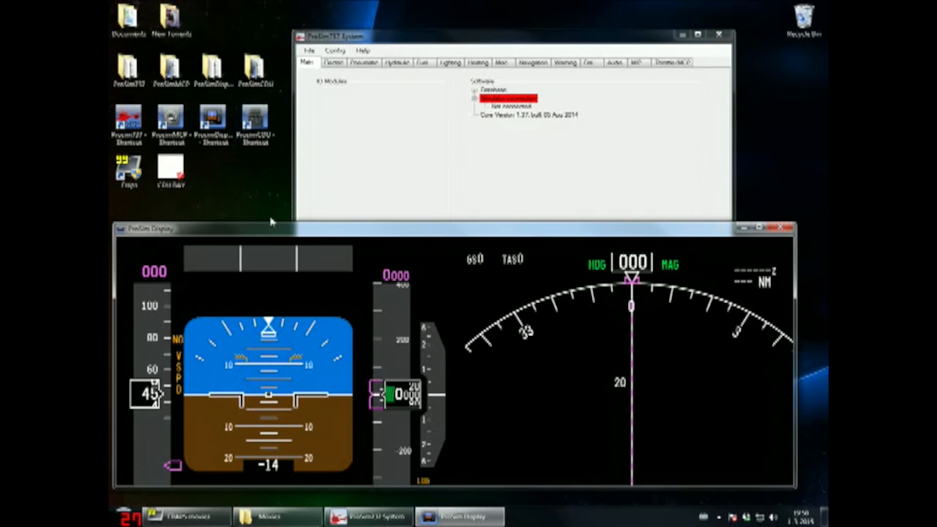
{"action": "mouse_move", "coordinate": [342, 384]}
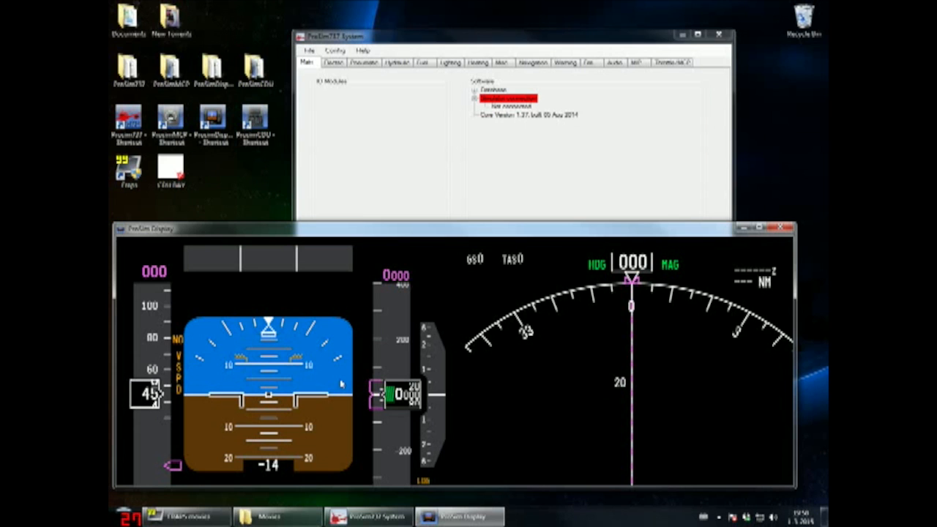